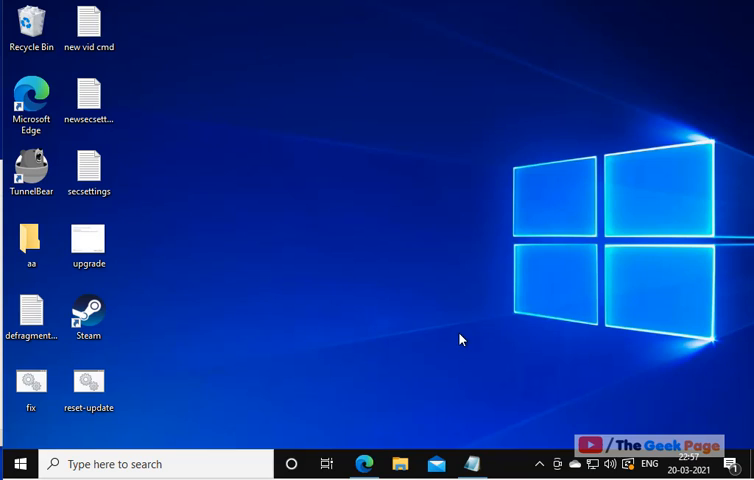
{"action": "mouse_move", "coordinate": [400, 356]}
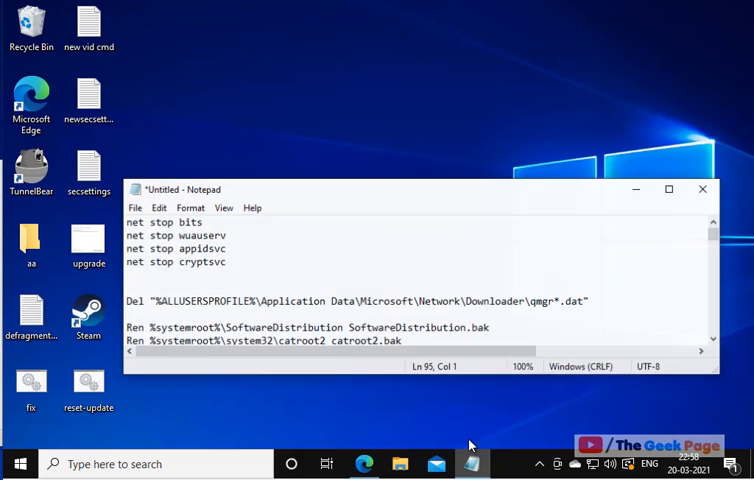
{"action": "scroll", "scroll_direction": "down", "scroll_amount": 3}
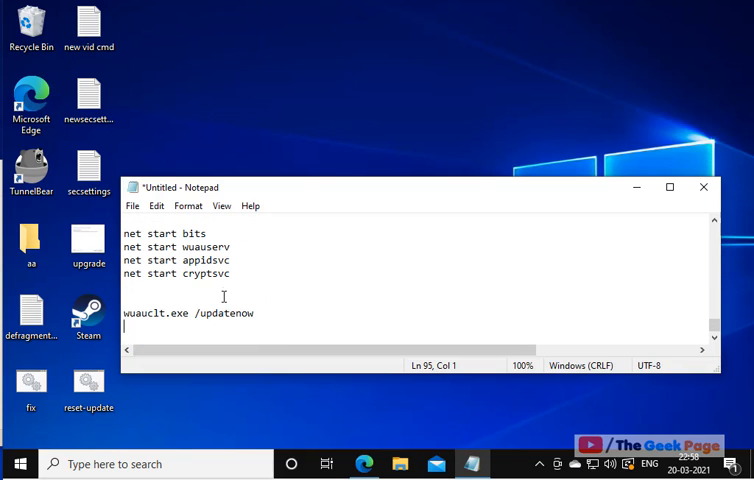
{"action": "scroll", "scroll_direction": "down", "scroll_amount": 3}
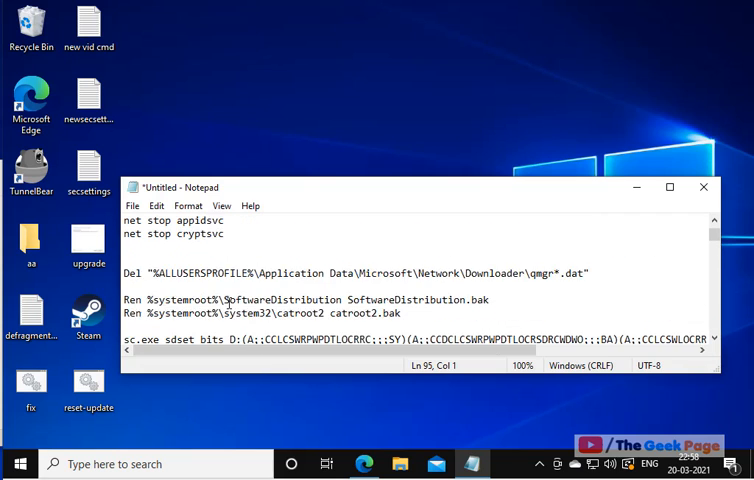
{"action": "scroll", "scroll_direction": "up", "scroll_amount": 3}
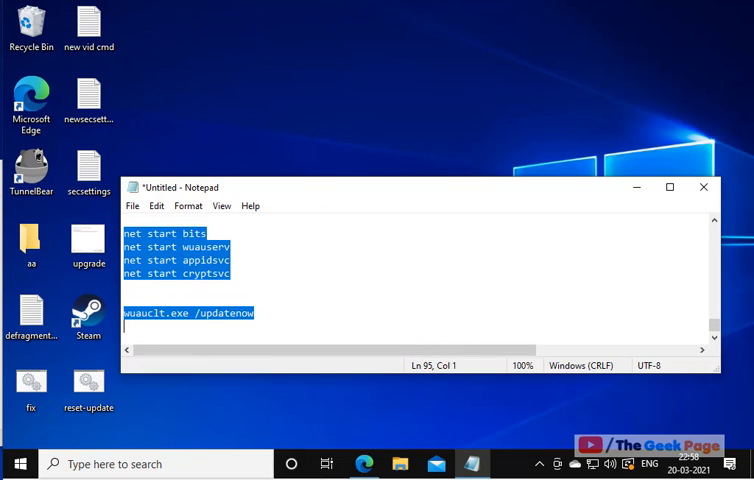
{"action": "left_click", "coordinate": [287, 327]}
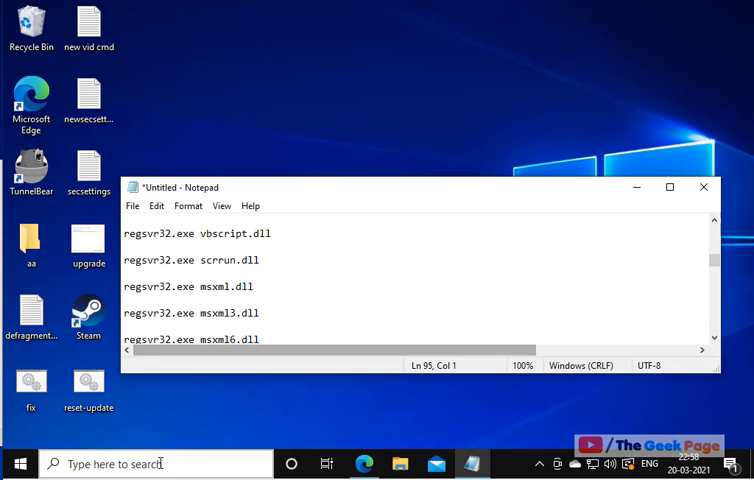
- Search Windows for 'cm' and launch Command Prompt as administrator
{"action": "type", "text": "cmd"}
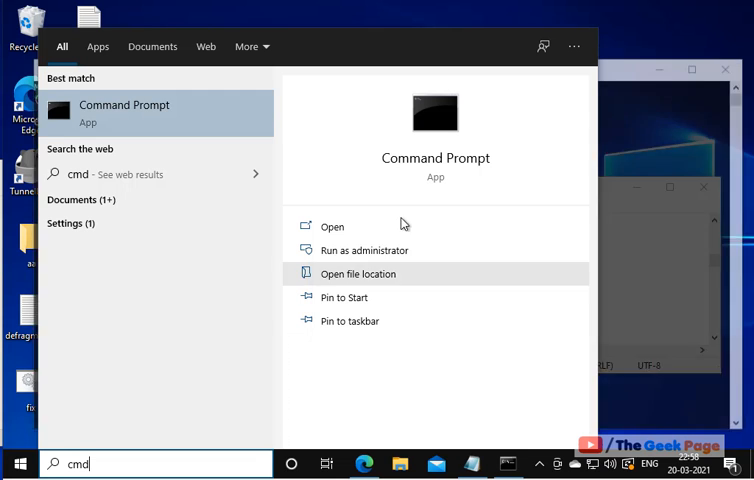
{"action": "left_click", "coordinate": [364, 250]}
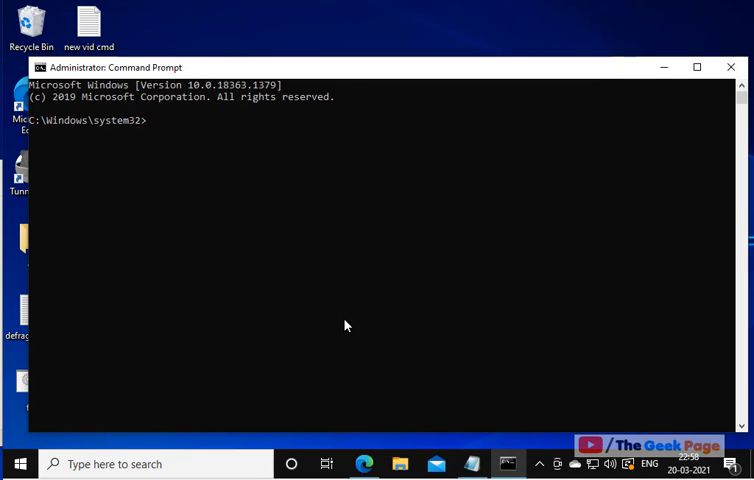
- Copy 'net stop bits' from Notepad and run it, which reports BITS not started, then close the prompt
{"action": "right_click", "coordinate": [160, 218]}
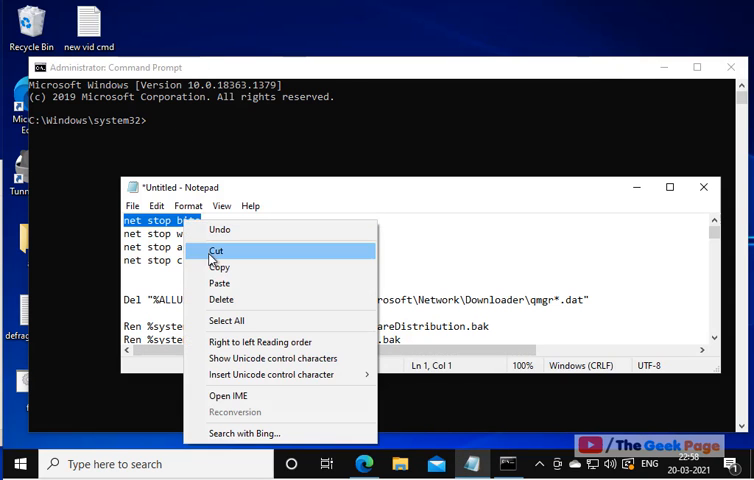
{"action": "left_click", "coordinate": [218, 250]}
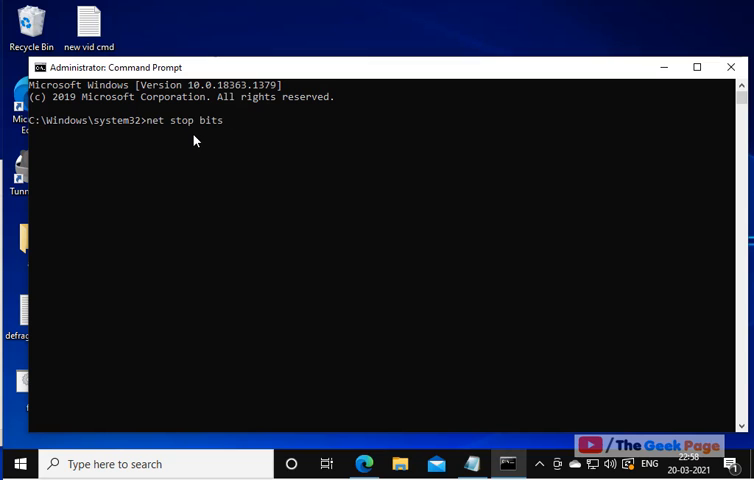
{"action": "key", "text": "Return"}
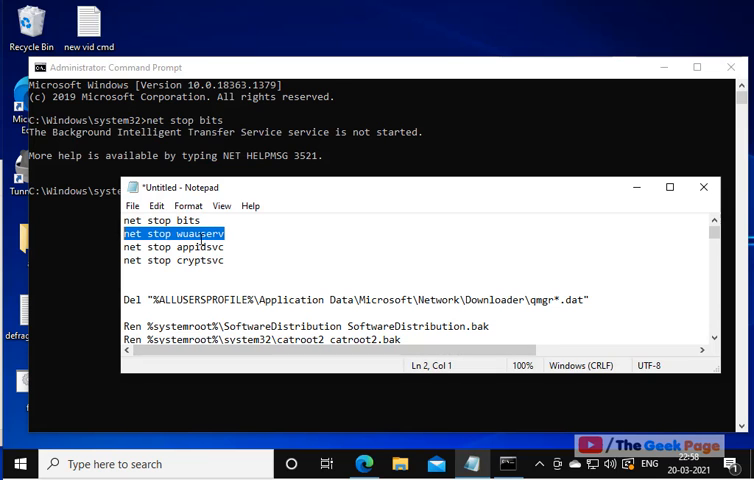
{"action": "mouse_move", "coordinate": [372, 207]}
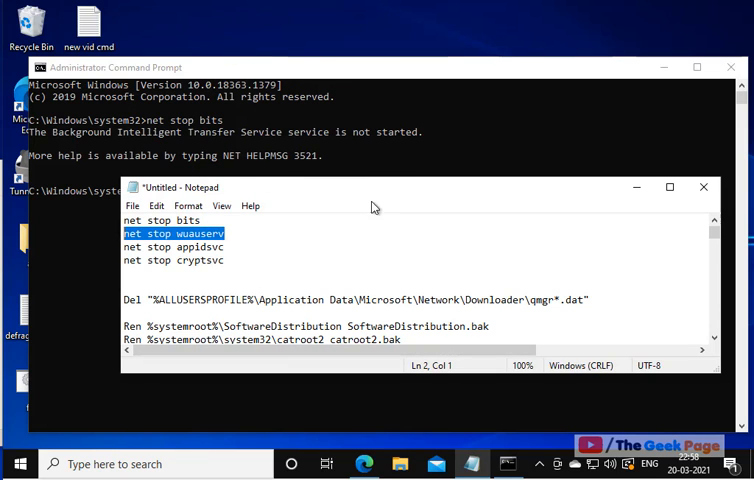
{"action": "scroll", "scroll_direction": "down", "scroll_amount": 3}
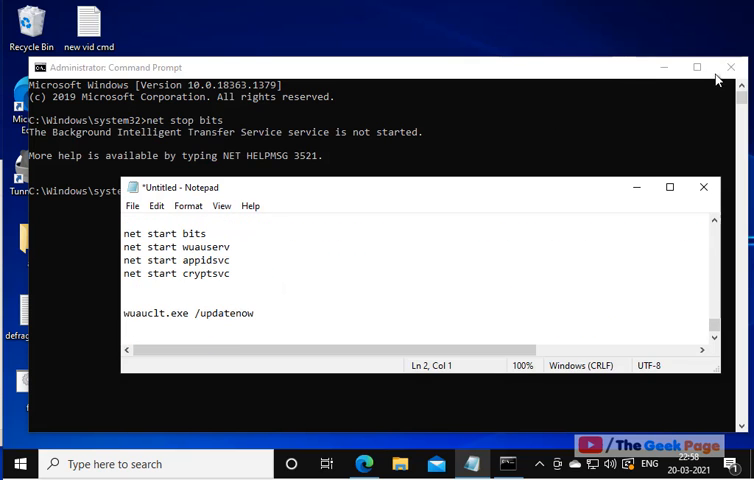
{"action": "left_click", "coordinate": [731, 67]}
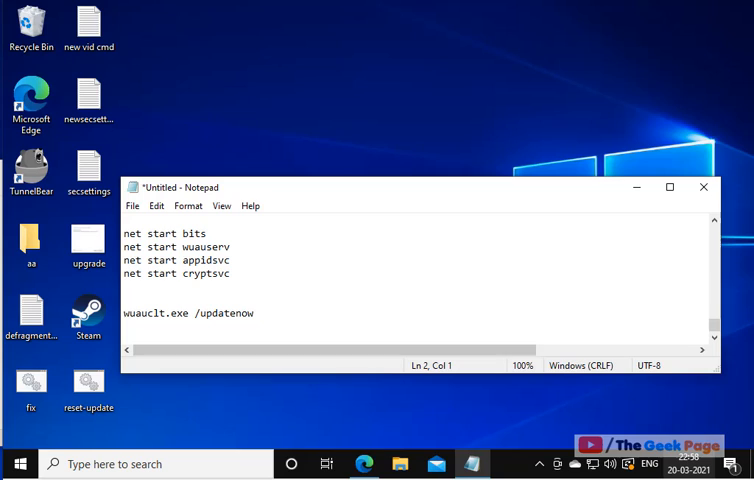